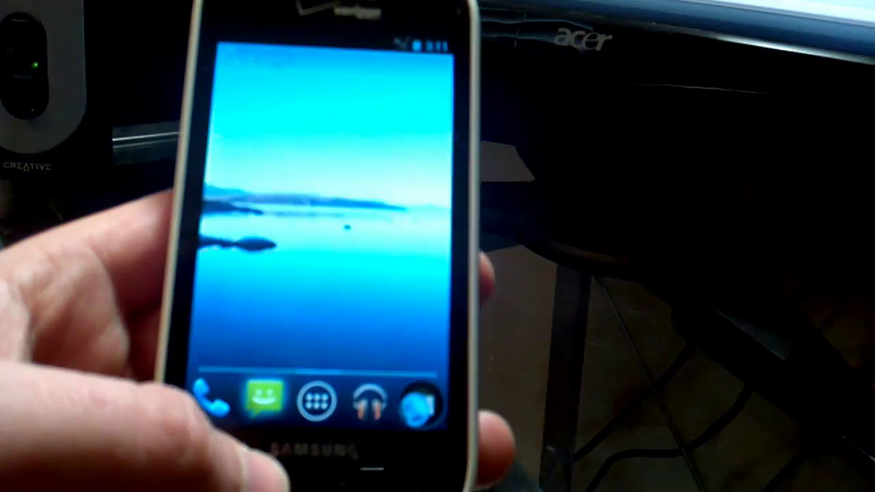
- Launch the Messaging app from its icon in the home screen dock
left_click(264, 404)
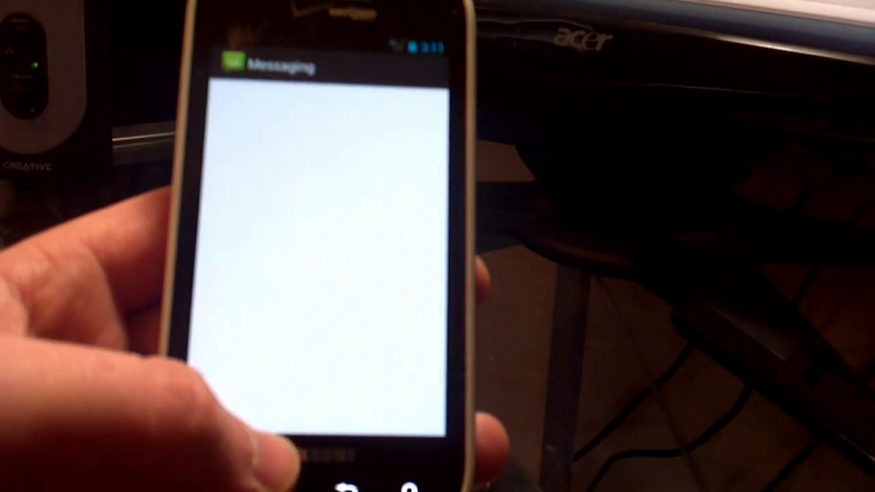